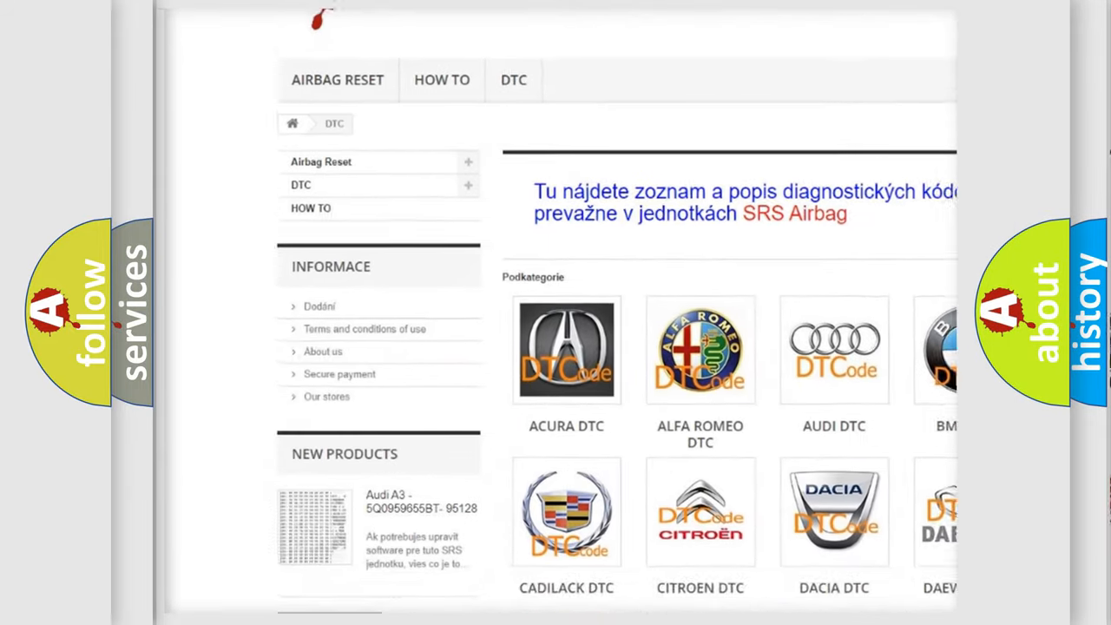
scroll("down", 3)
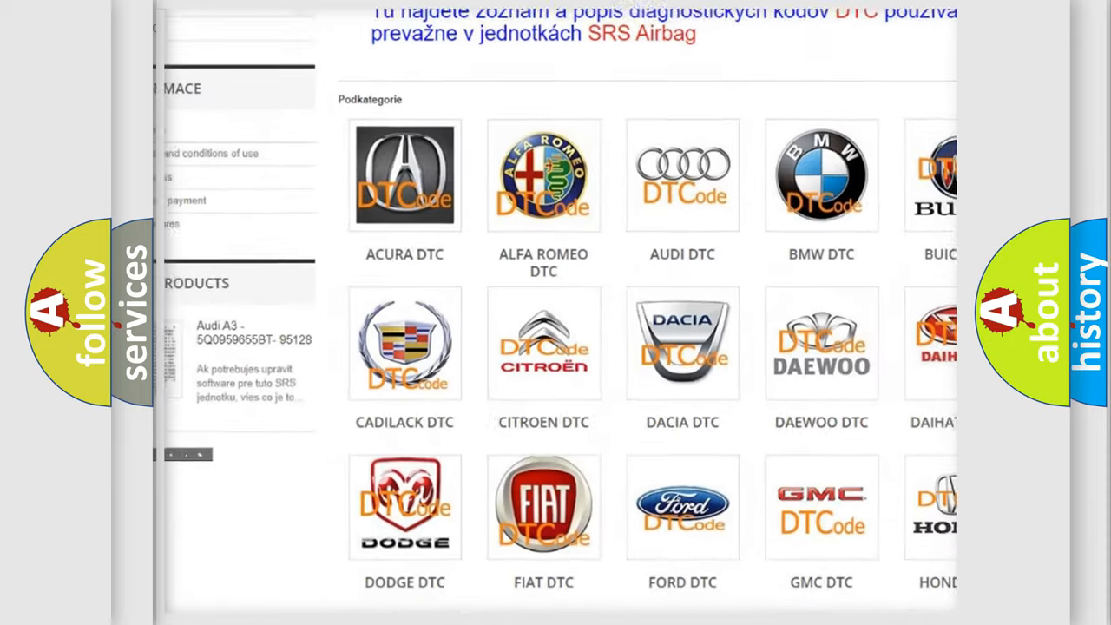
scroll("down", 3)
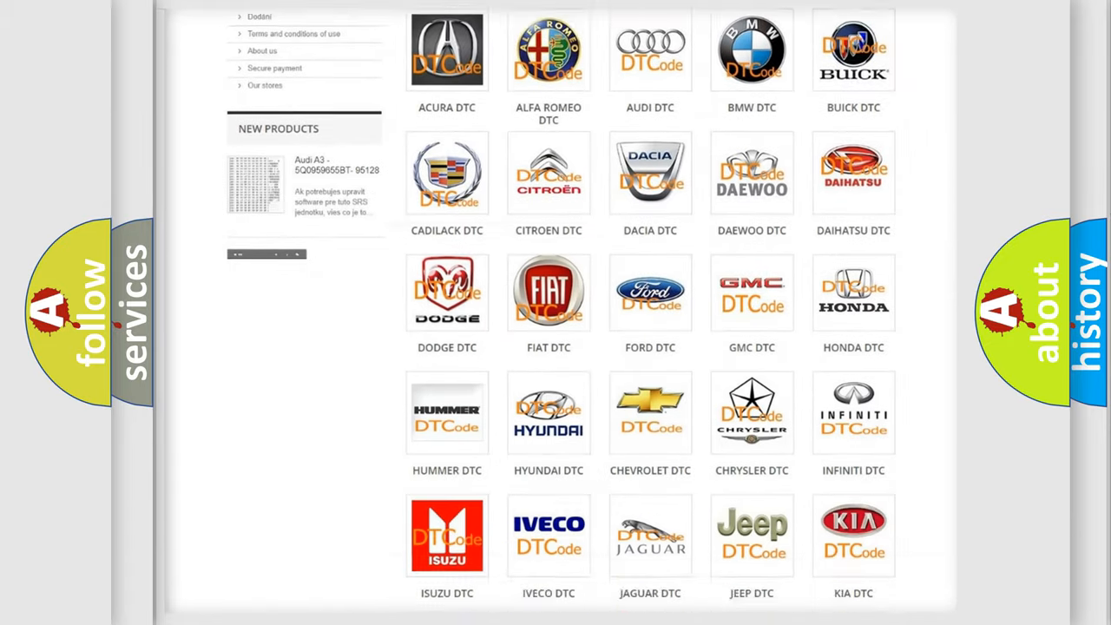
scroll("down", 3)
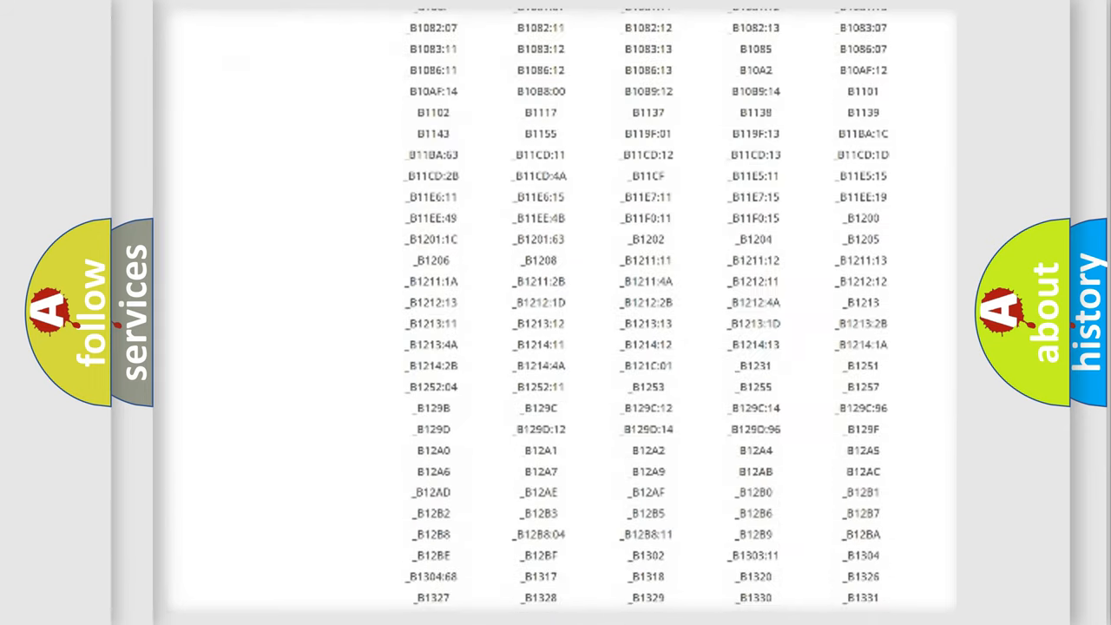
scroll("down", 3)
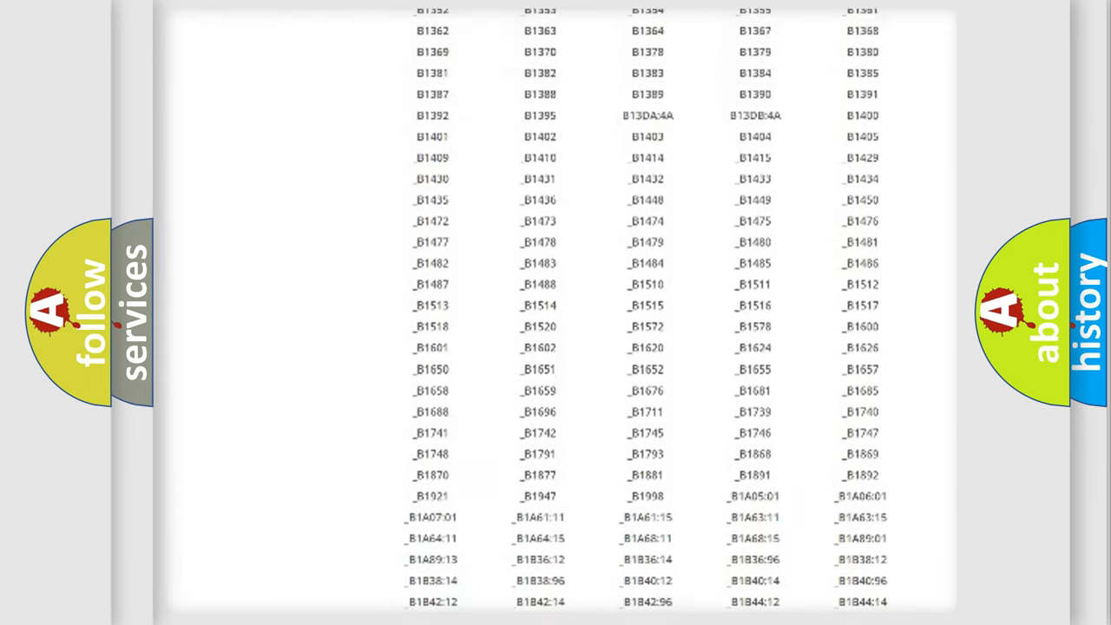